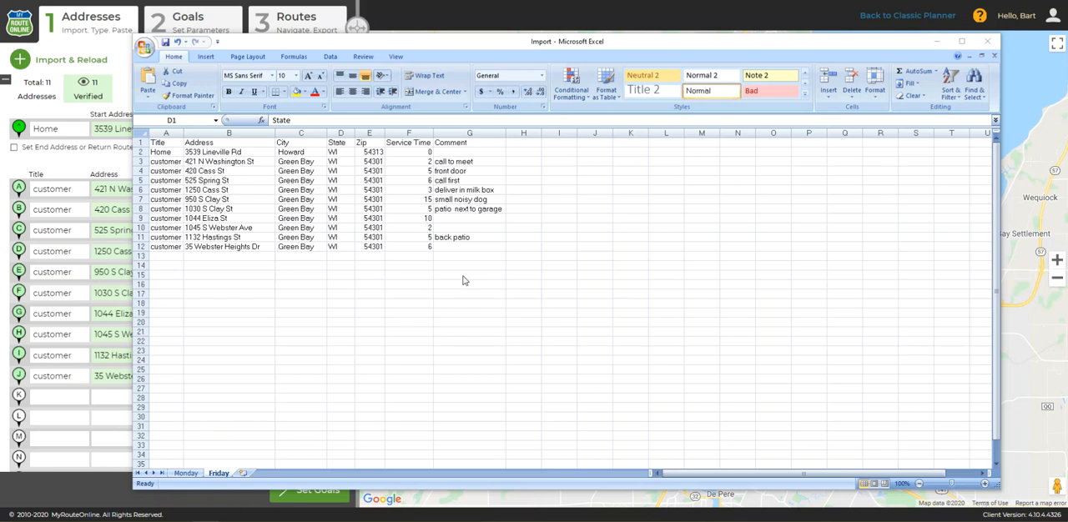
mouse_move(457, 273)
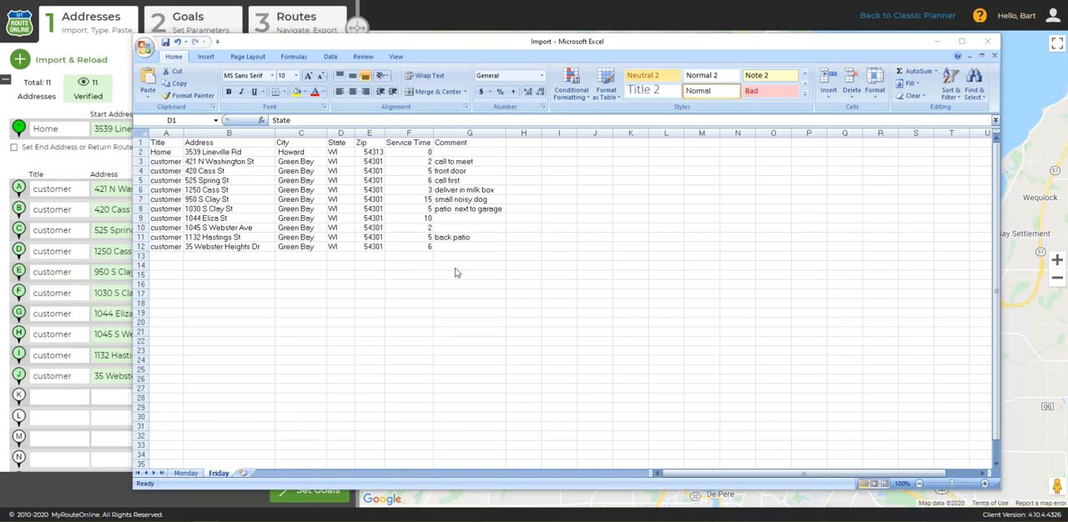
mouse_move(454, 268)
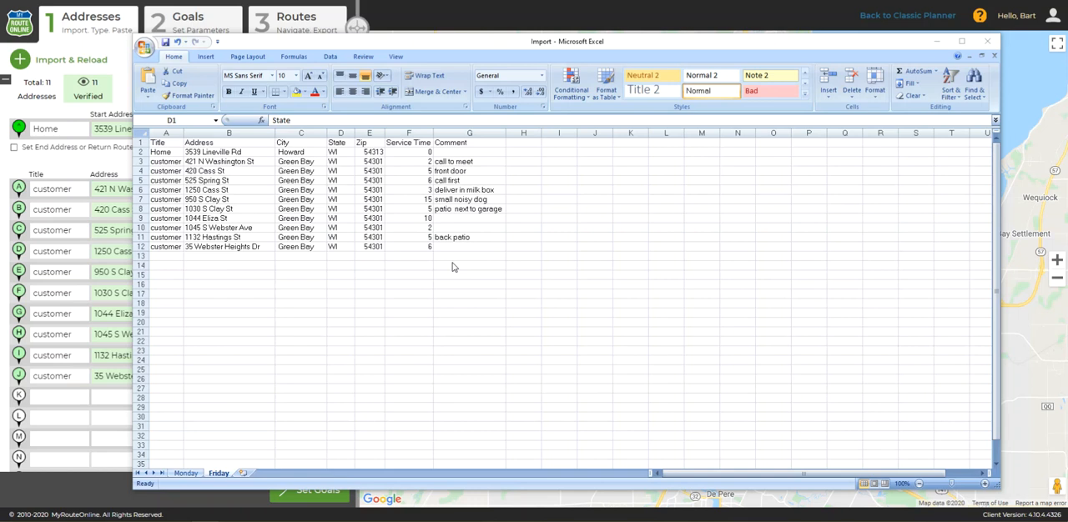
mouse_move(399, 250)
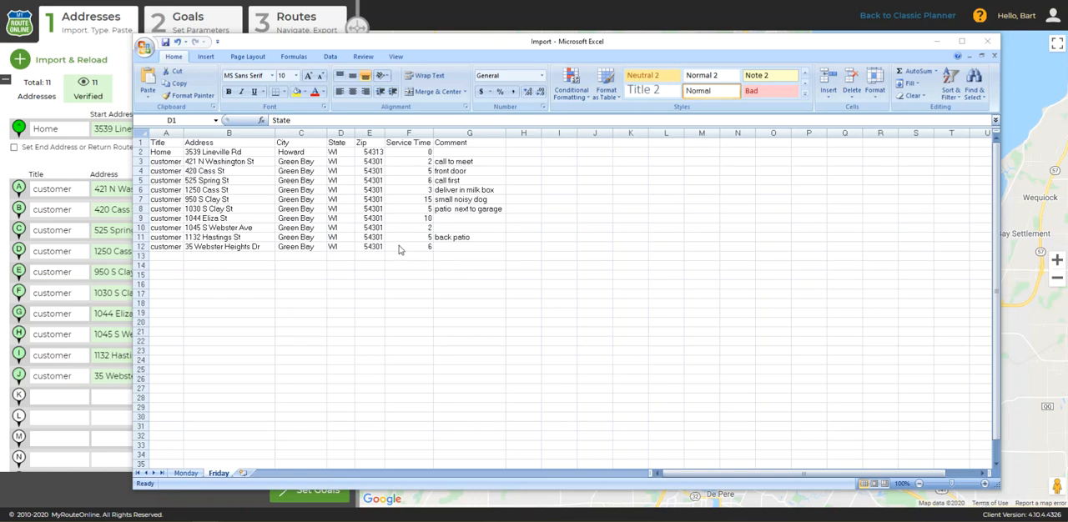
mouse_move(406, 250)
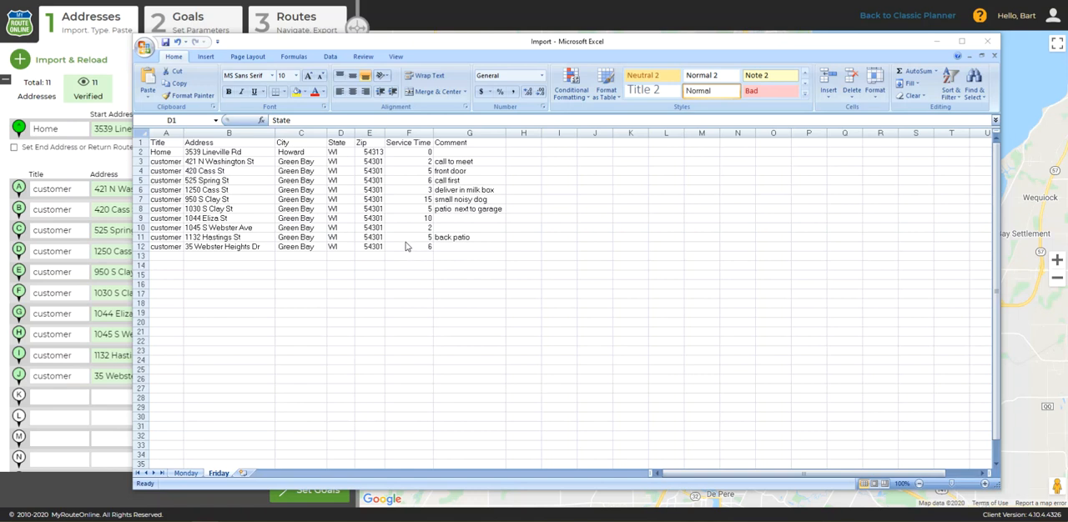
mouse_move(381, 235)
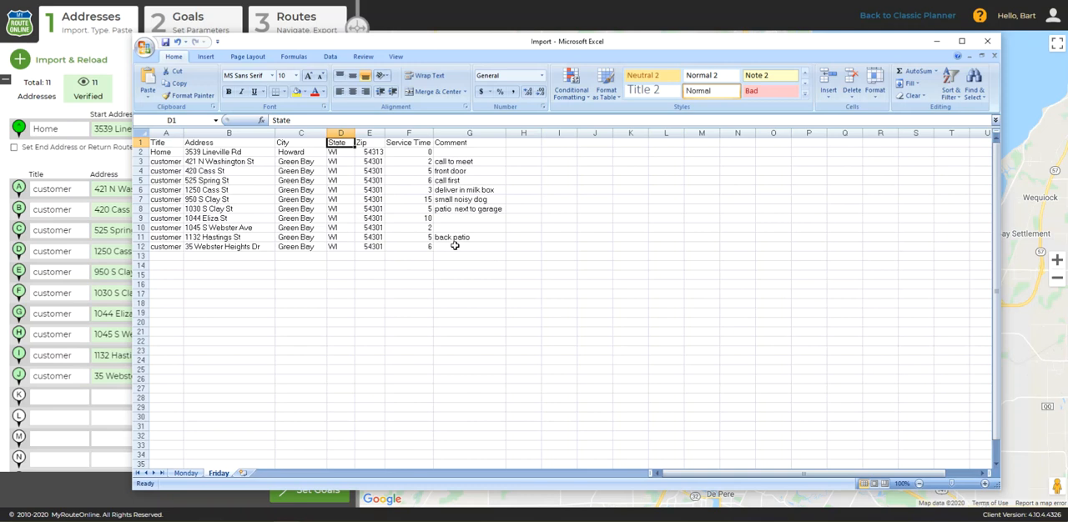
mouse_move(463, 257)
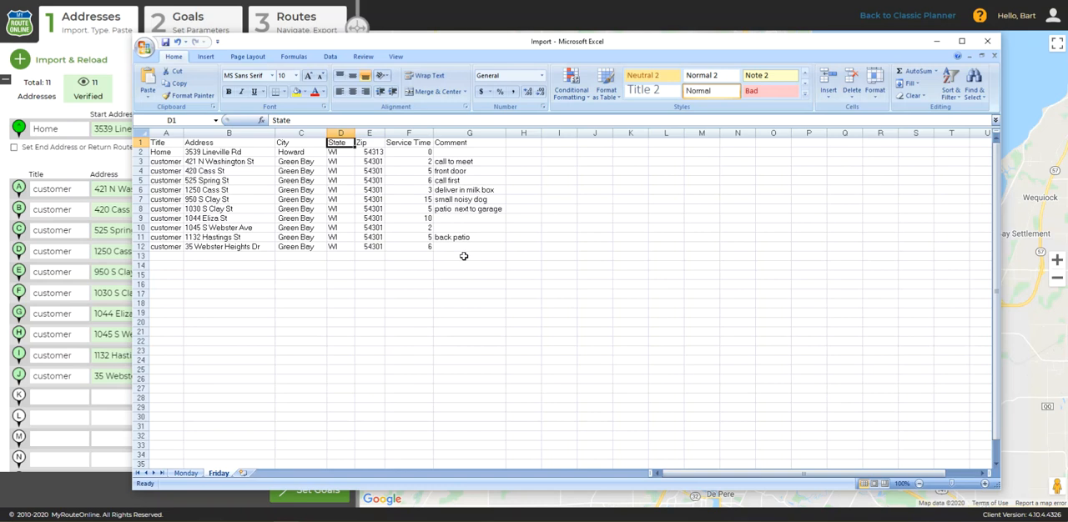
mouse_move(464, 263)
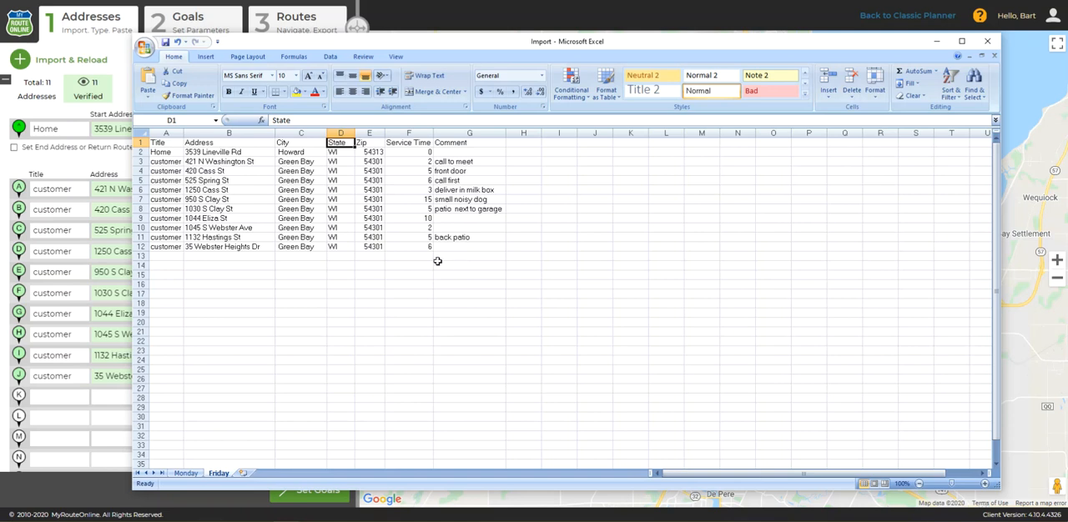
mouse_move(414, 250)
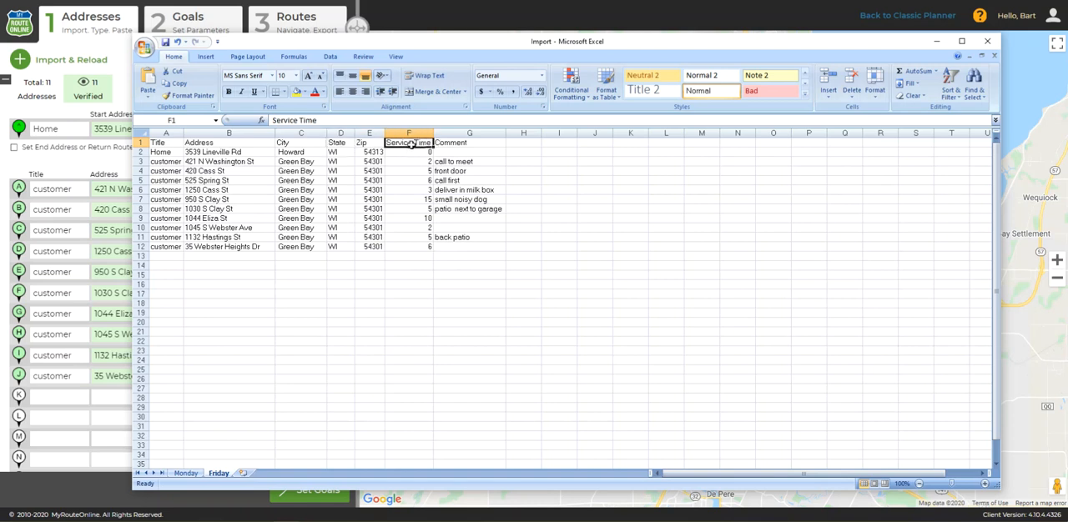
Switch the customer spreadsheet to the Monday sheet, then back to the Friday sheet
left_click(469, 142)
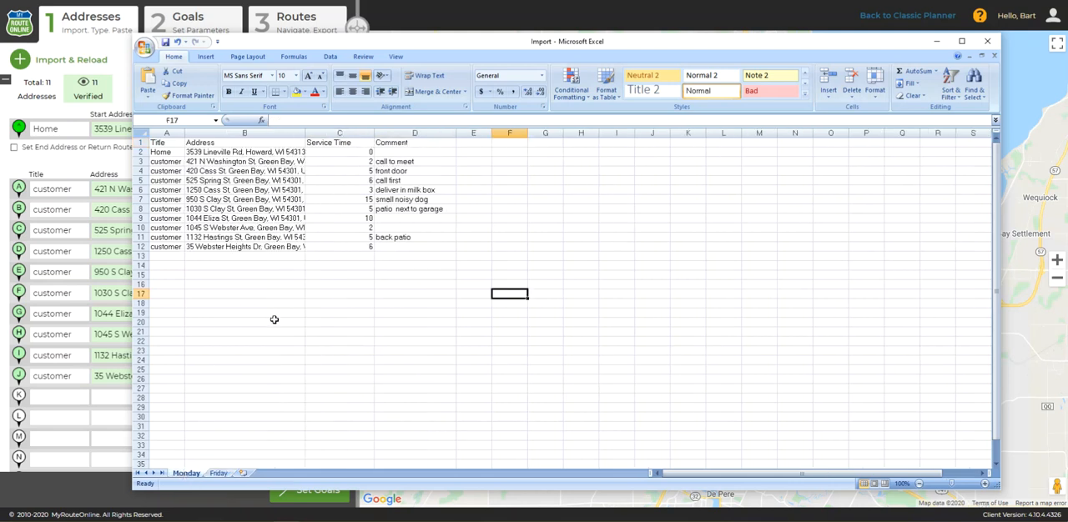
mouse_move(228, 237)
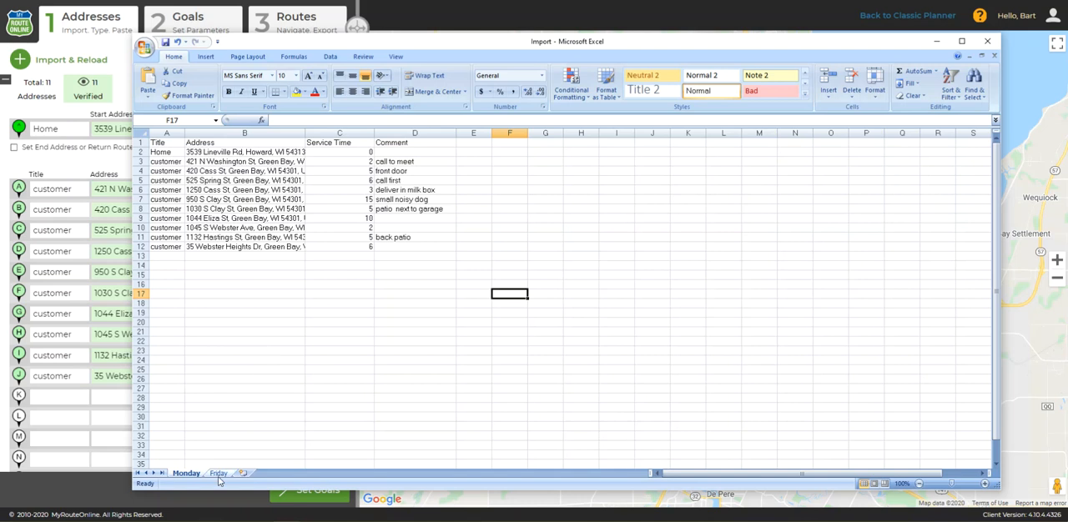
left_click(218, 474)
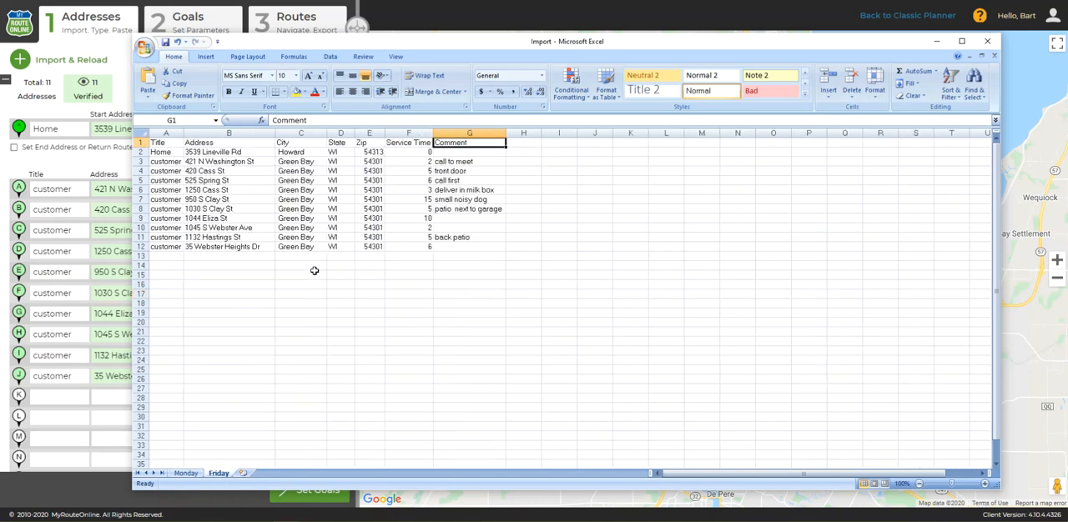
mouse_move(340, 200)
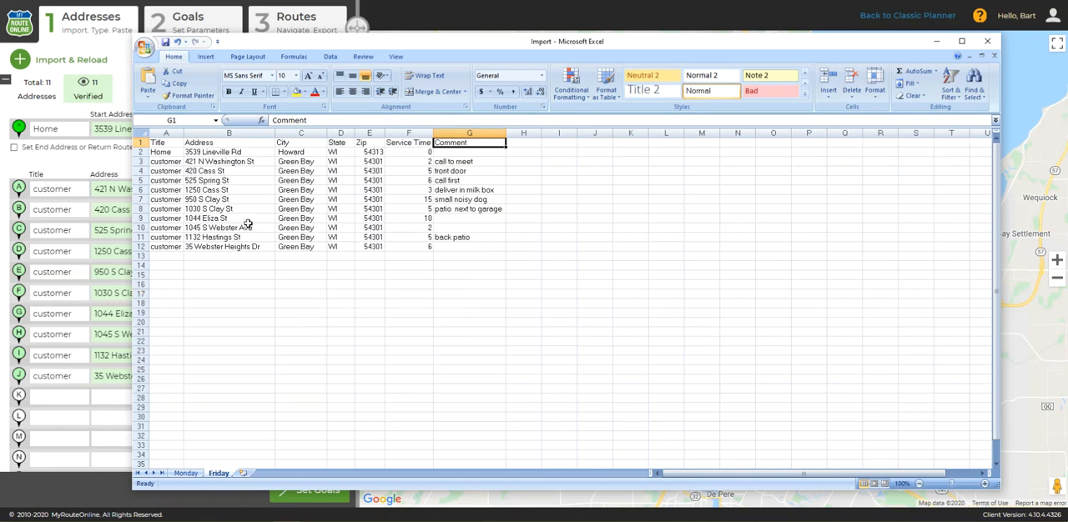
mouse_move(250, 227)
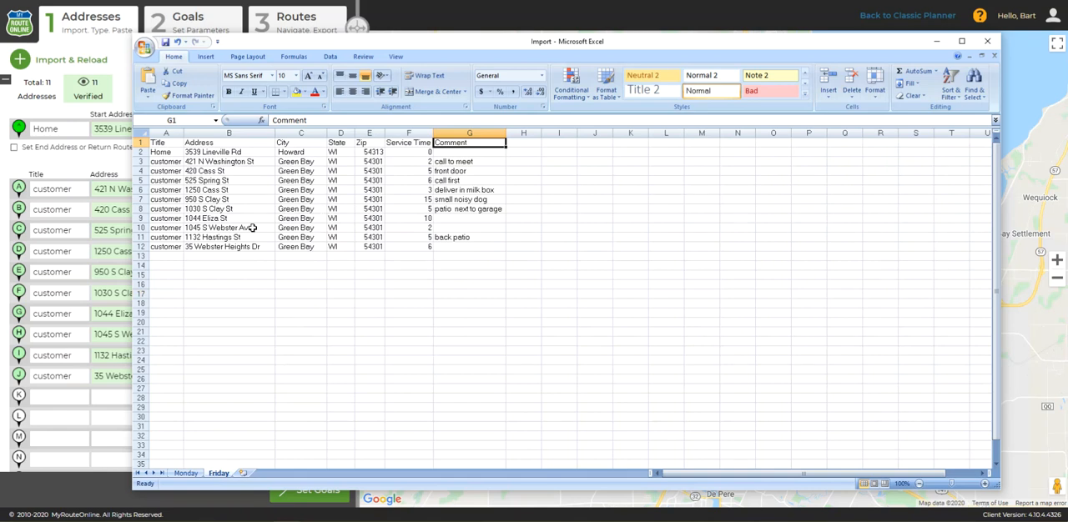
mouse_move(260, 229)
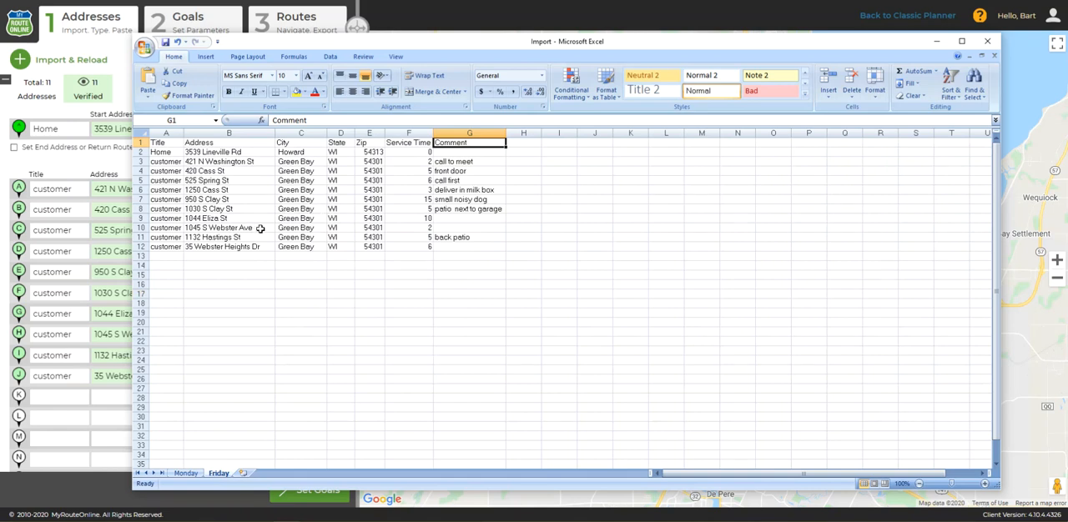
mouse_move(267, 237)
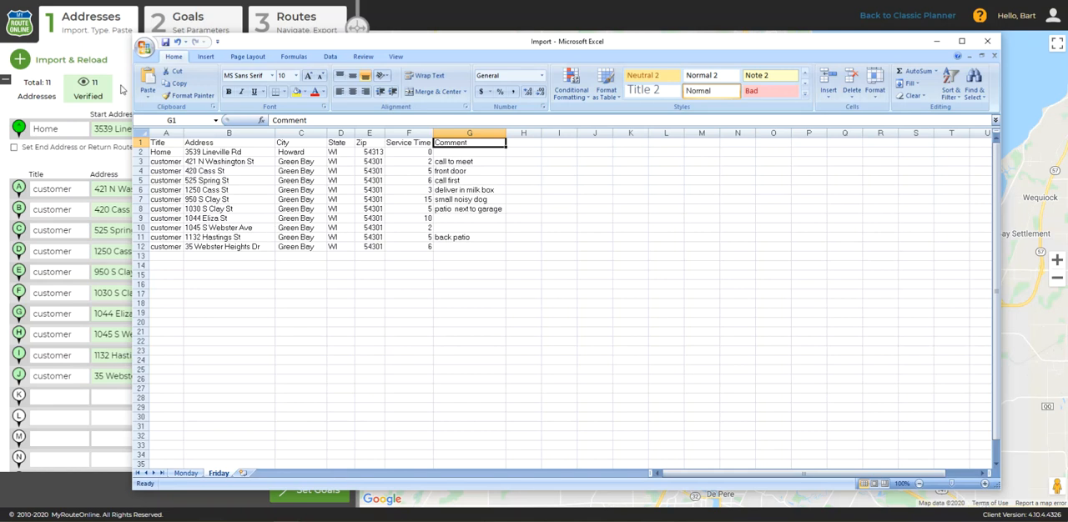
mouse_move(506, 320)
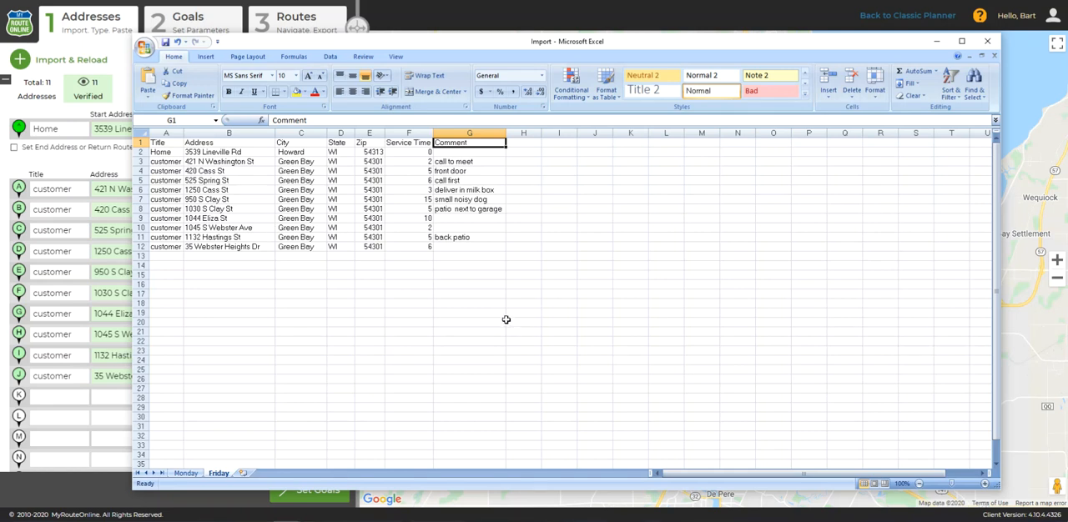
mouse_move(125, 90)
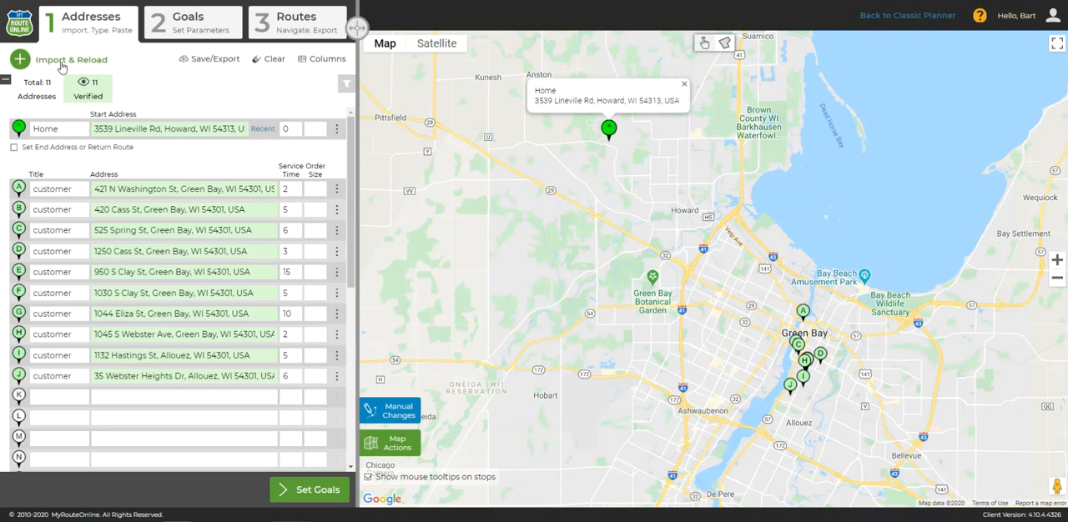
Start an address import and load Import.xlsx into the import wizard
left_click(70, 60)
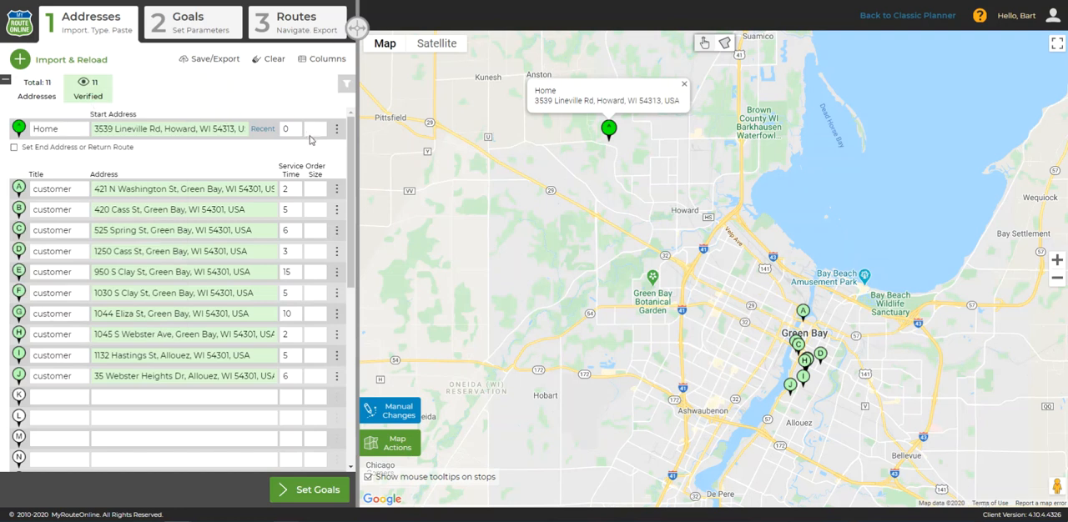
left_click(70, 60)
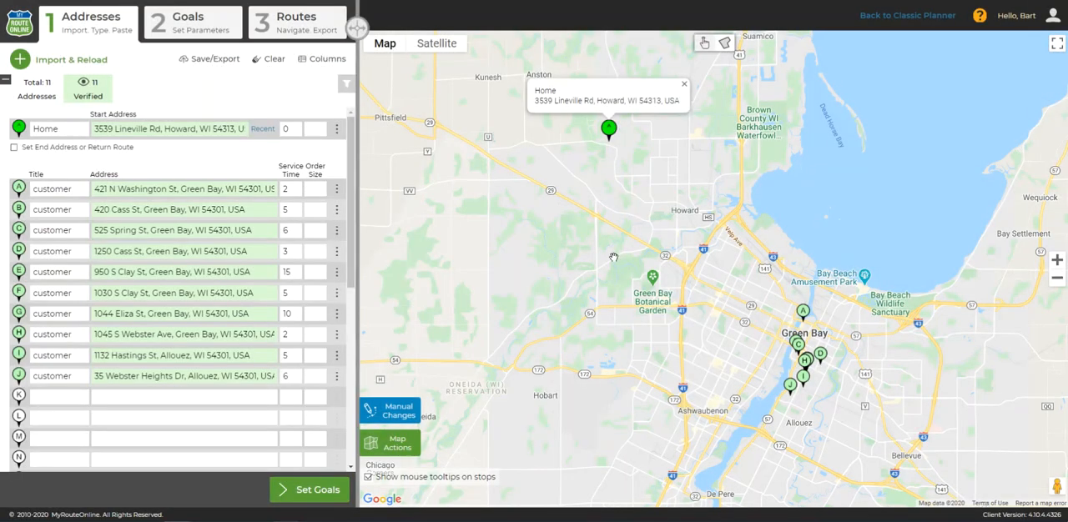
left_click(70, 60)
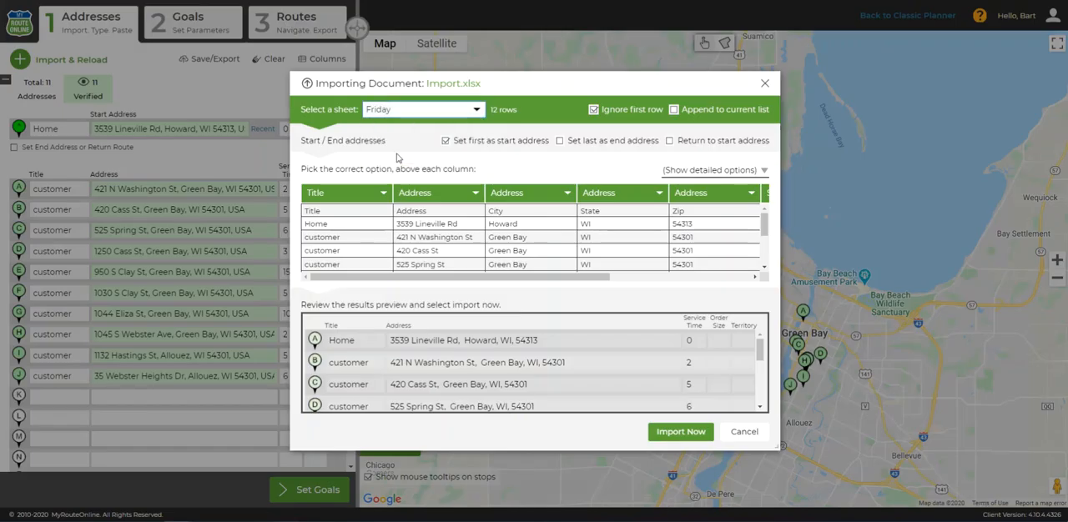
Preview the Monday sheet and set the header row to be skipped
left_click(420, 110)
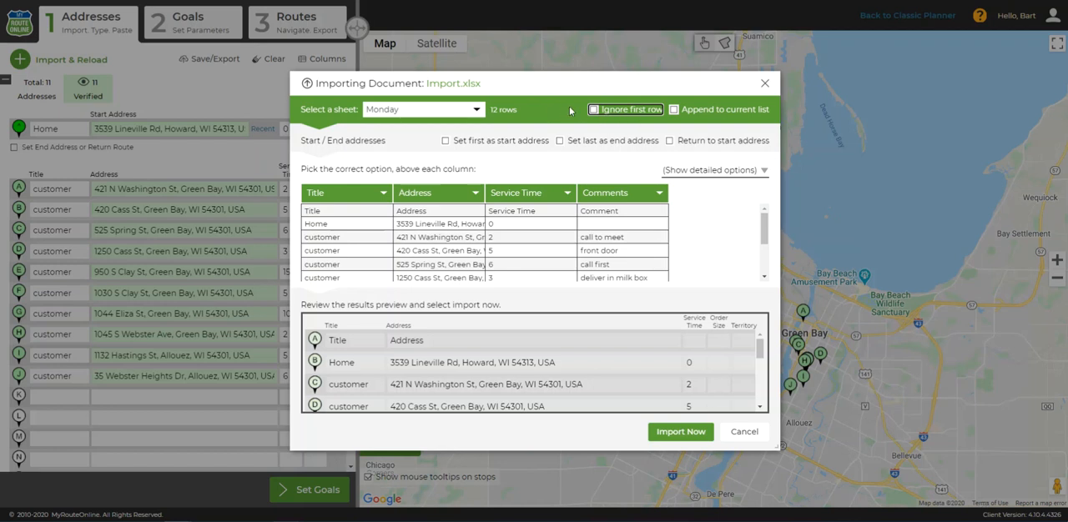
mouse_move(572, 113)
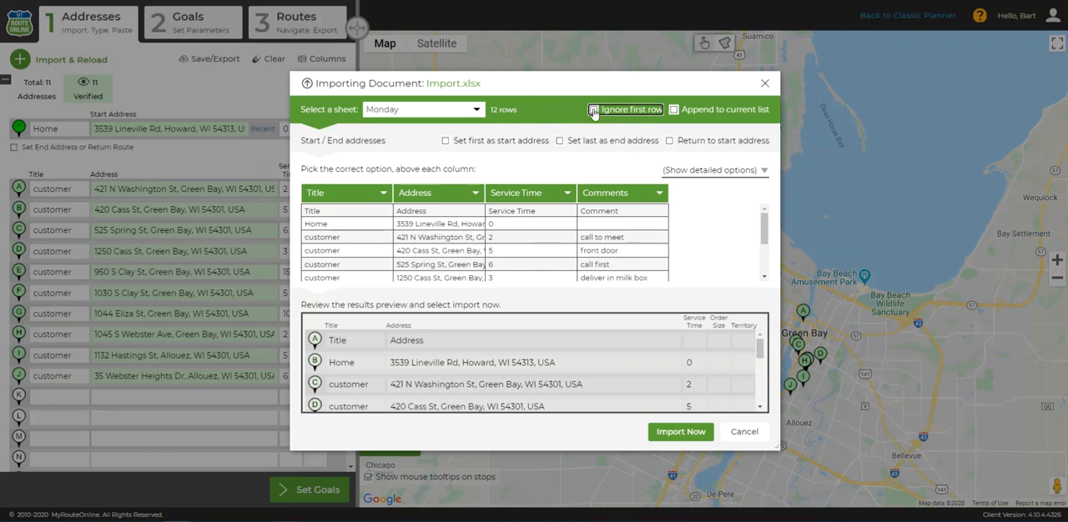
left_click(594, 110)
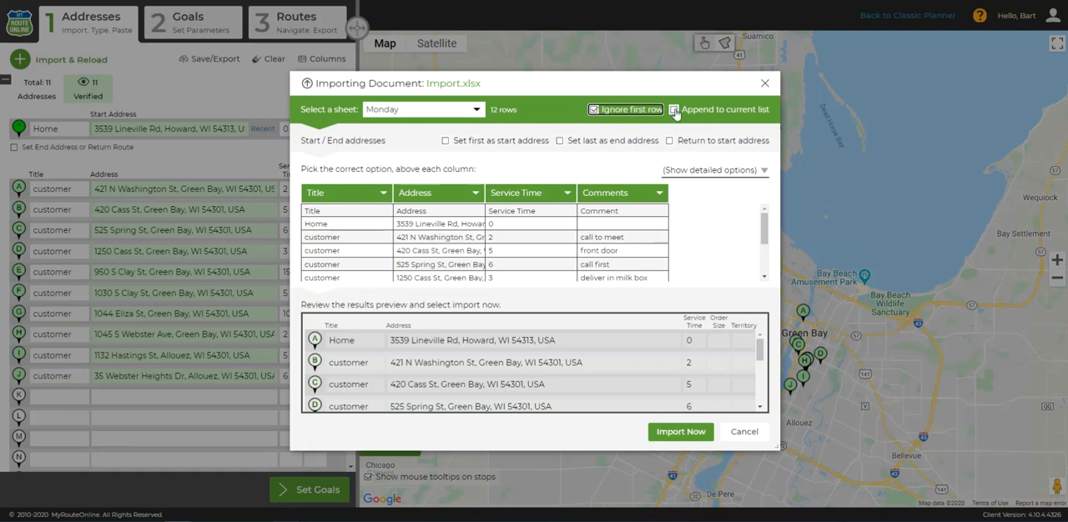
mouse_move(674, 110)
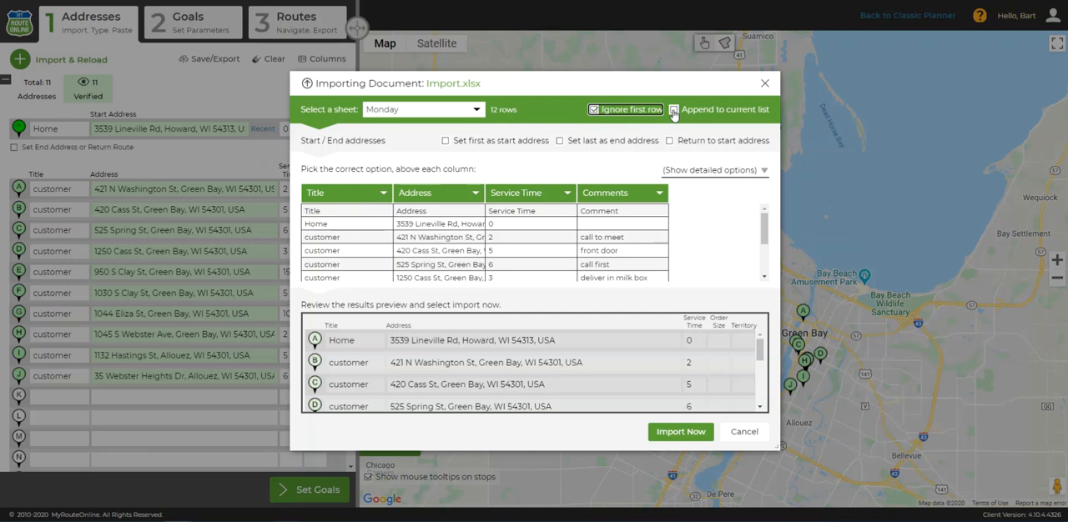
left_click(674, 110)
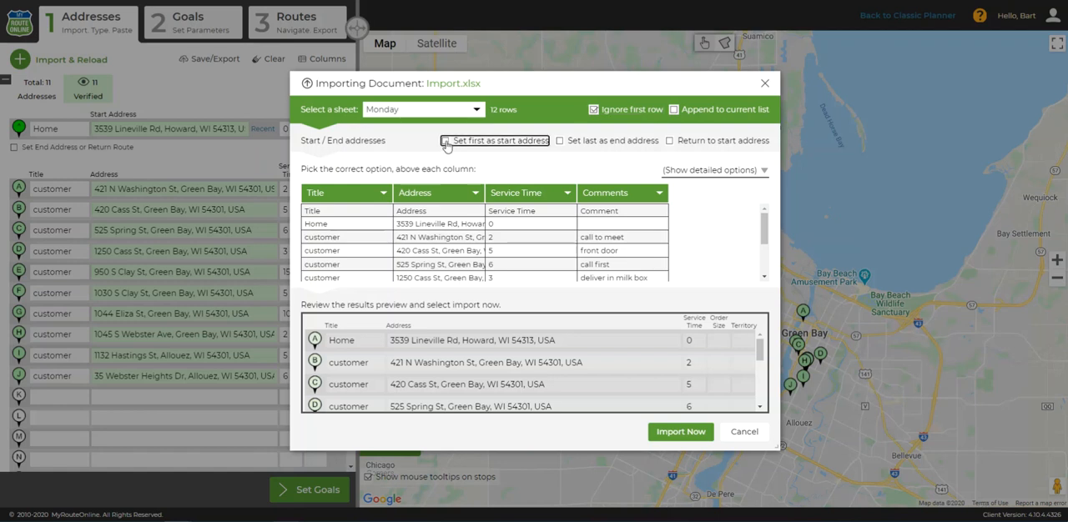
Use the first address as route start, keep no return to start, and select the Friday sheet
left_click(444, 140)
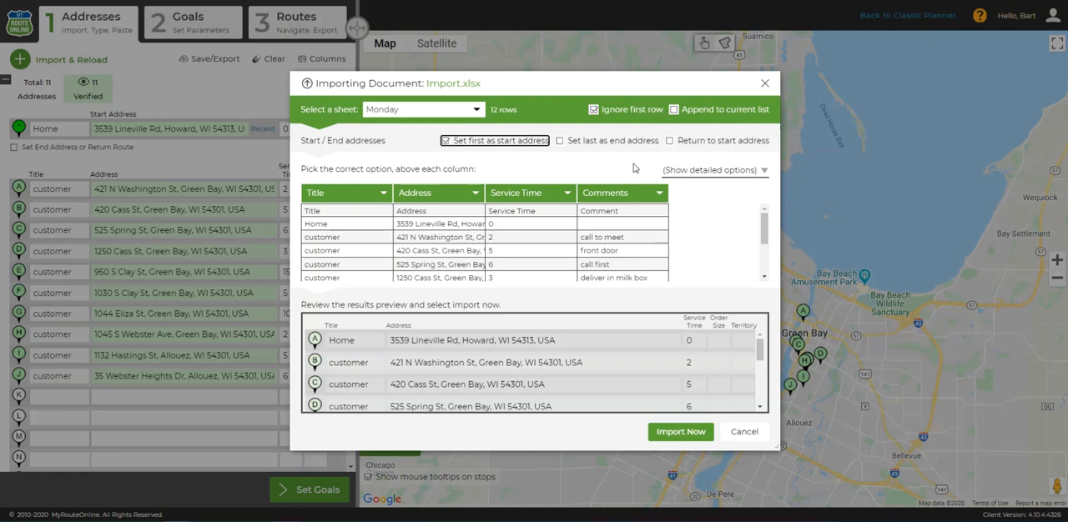
mouse_move(670, 144)
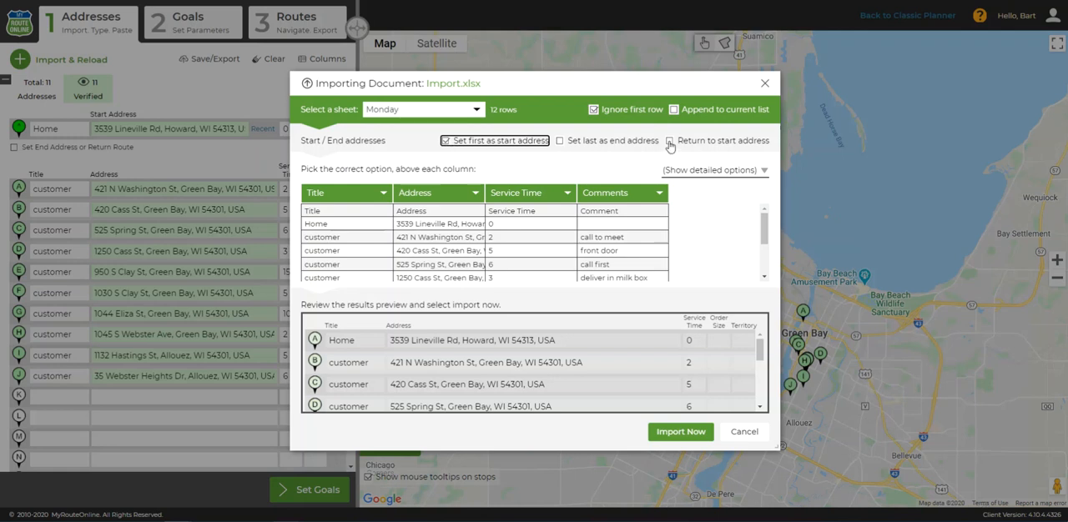
left_click(671, 140)
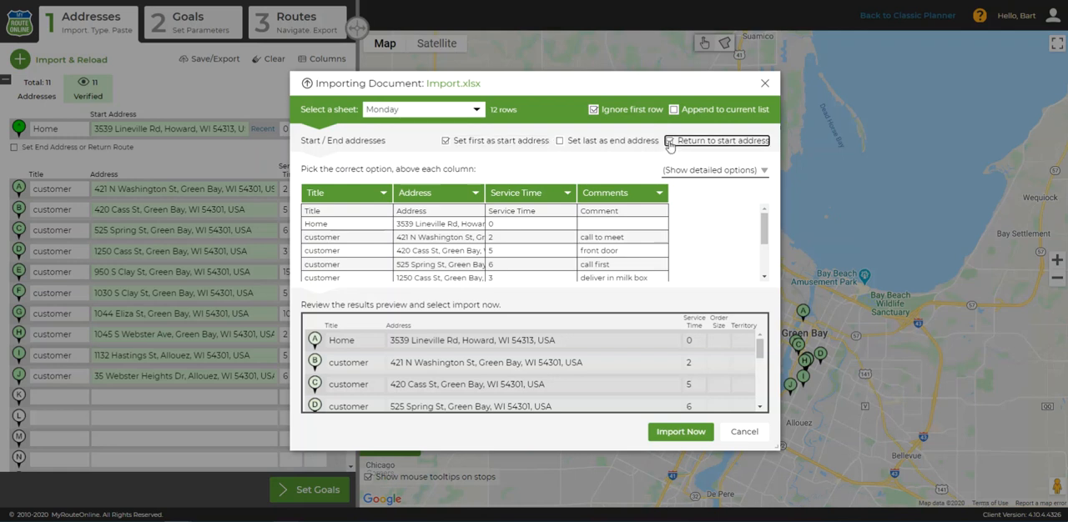
left_click(668, 140)
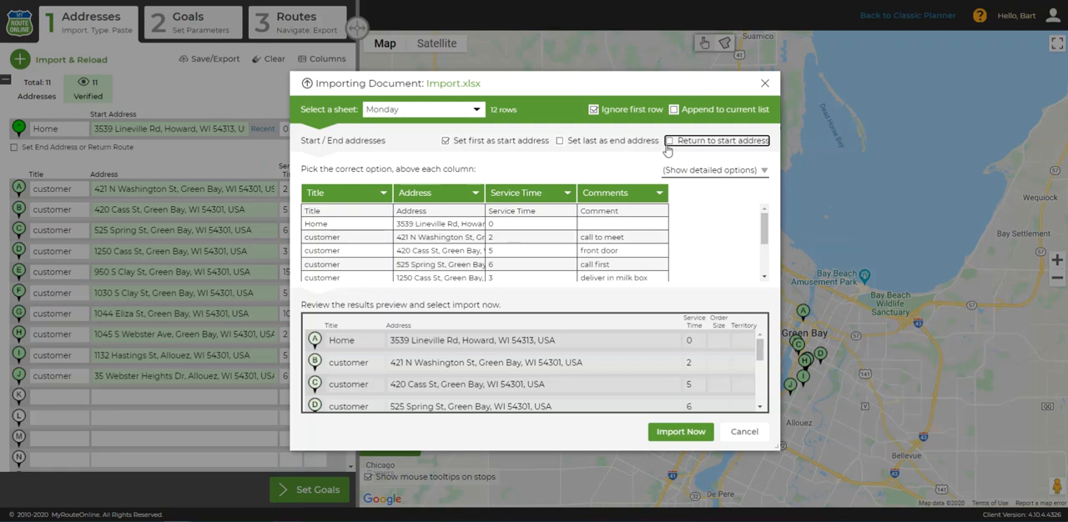
mouse_move(564, 160)
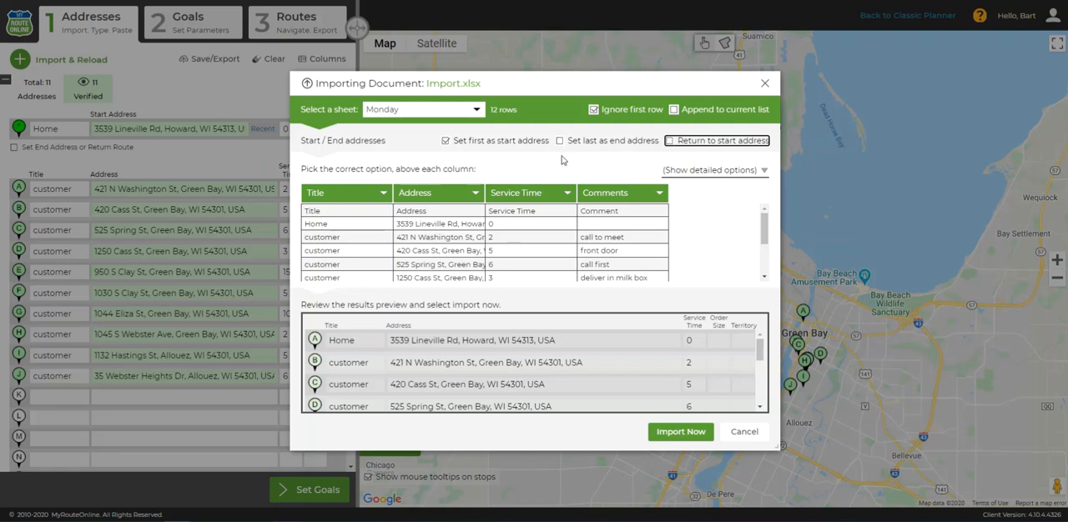
mouse_move(562, 159)
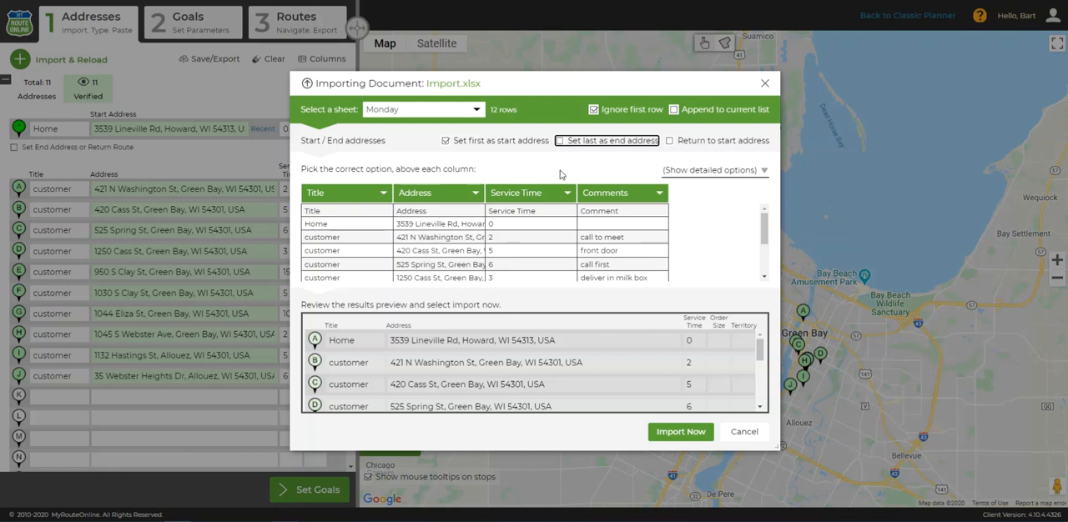
left_click(421, 110)
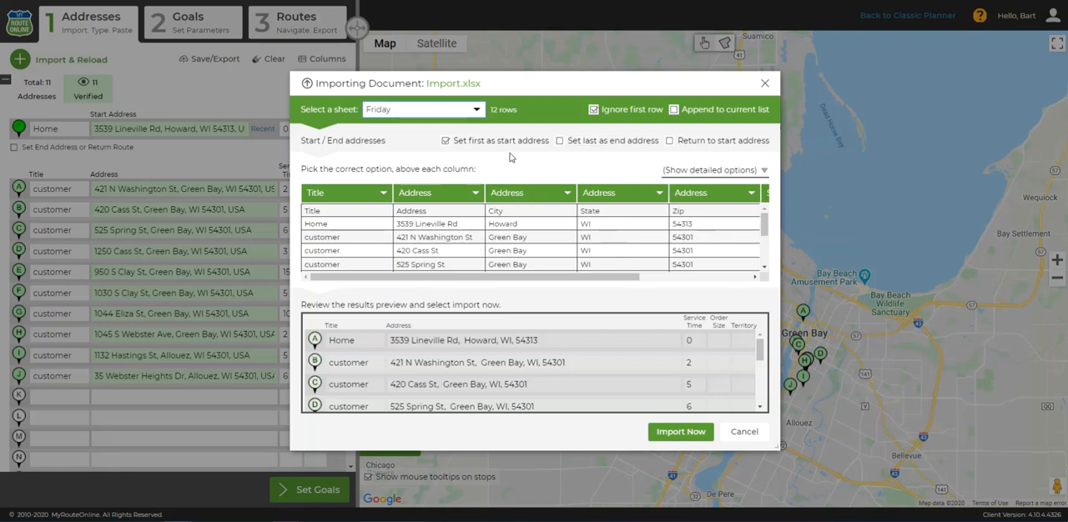
mouse_move(507, 158)
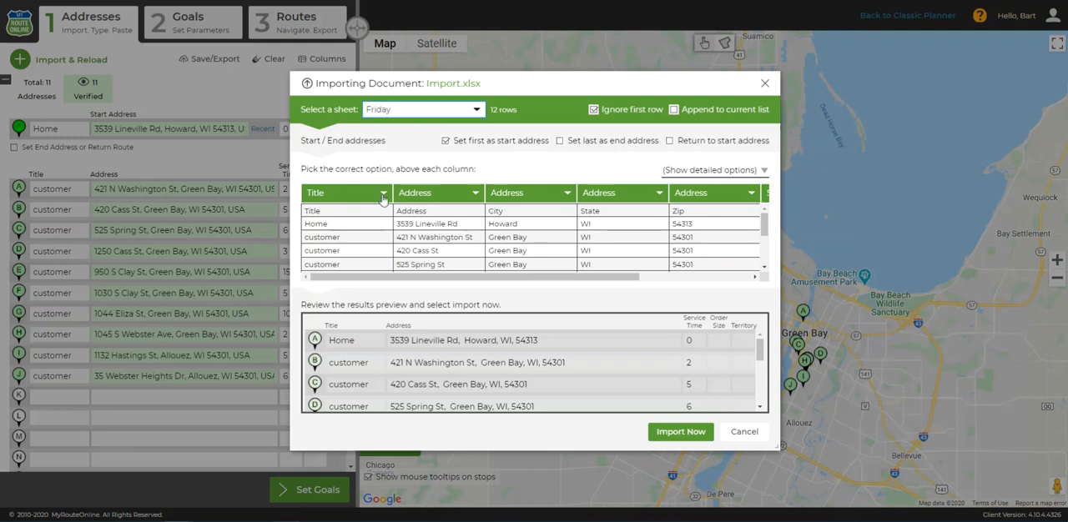
mouse_move(385, 198)
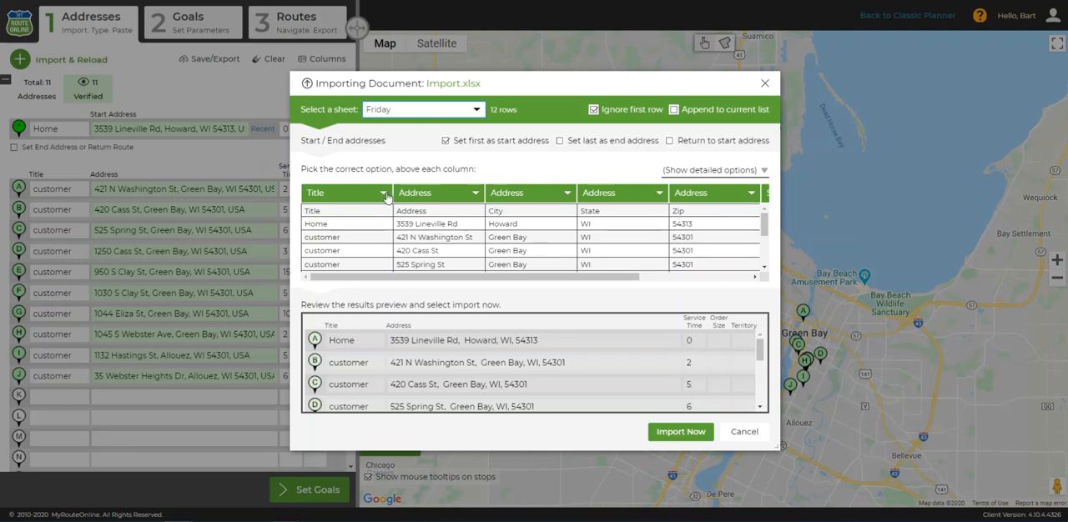
mouse_move(357, 297)
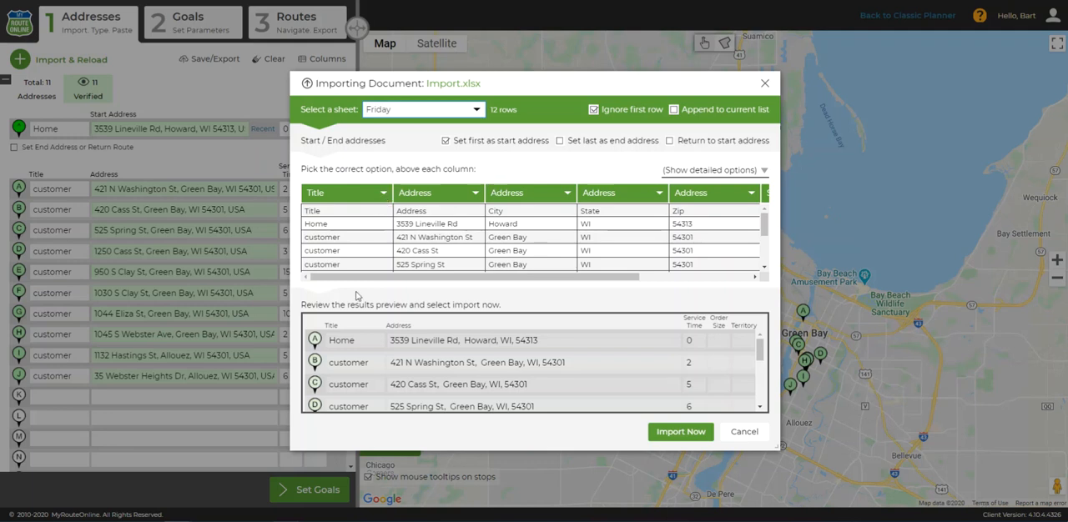
mouse_move(474, 221)
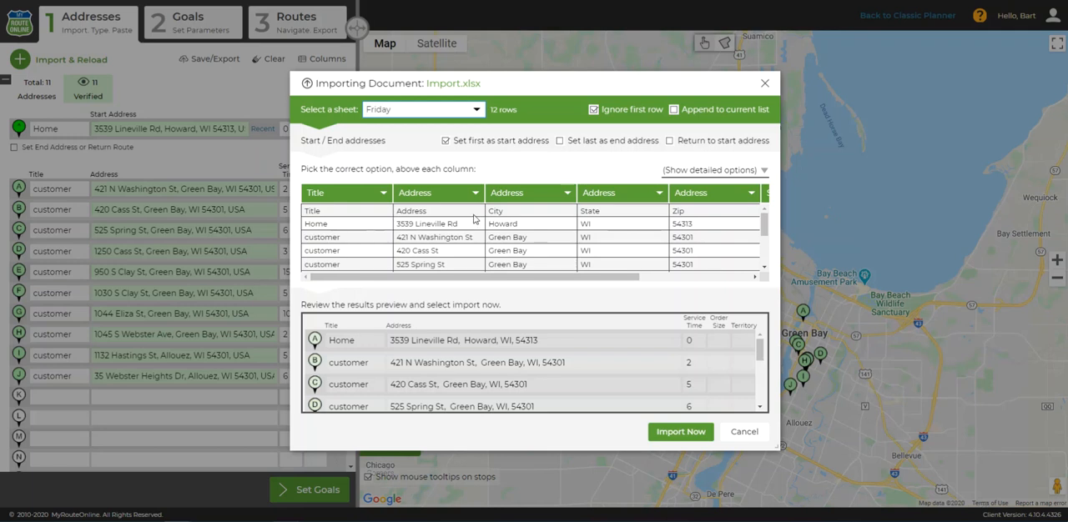
mouse_move(464, 223)
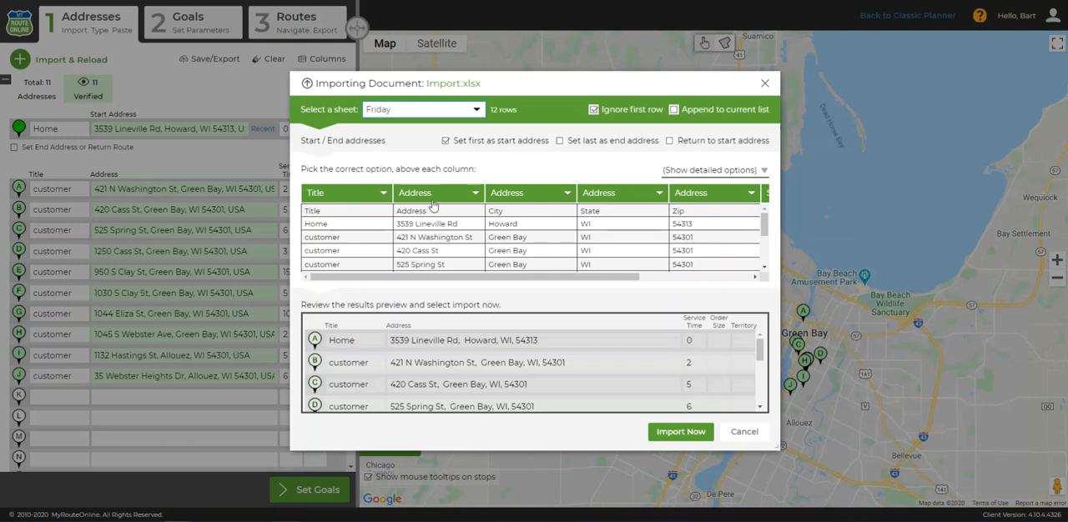
left_click(346, 194)
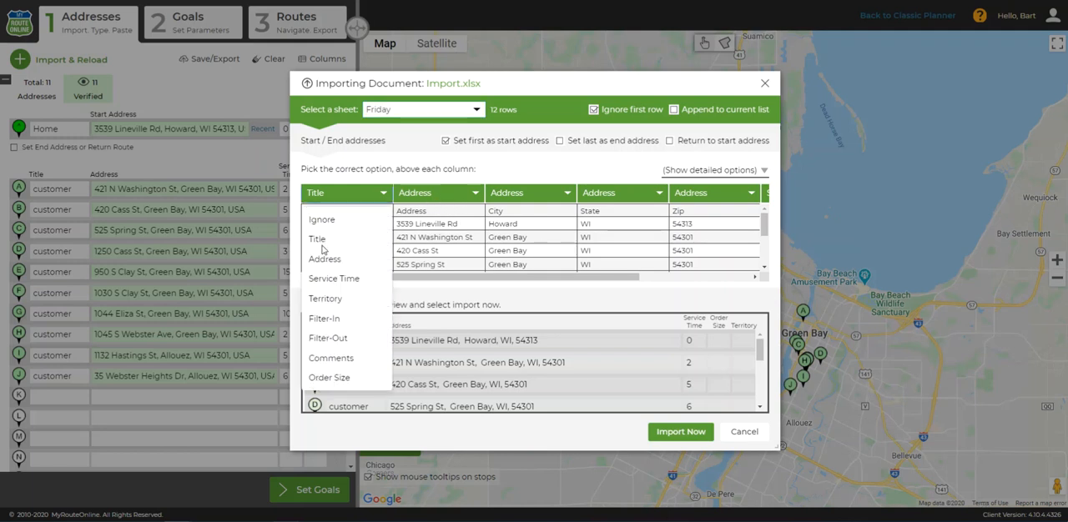
mouse_move(317, 240)
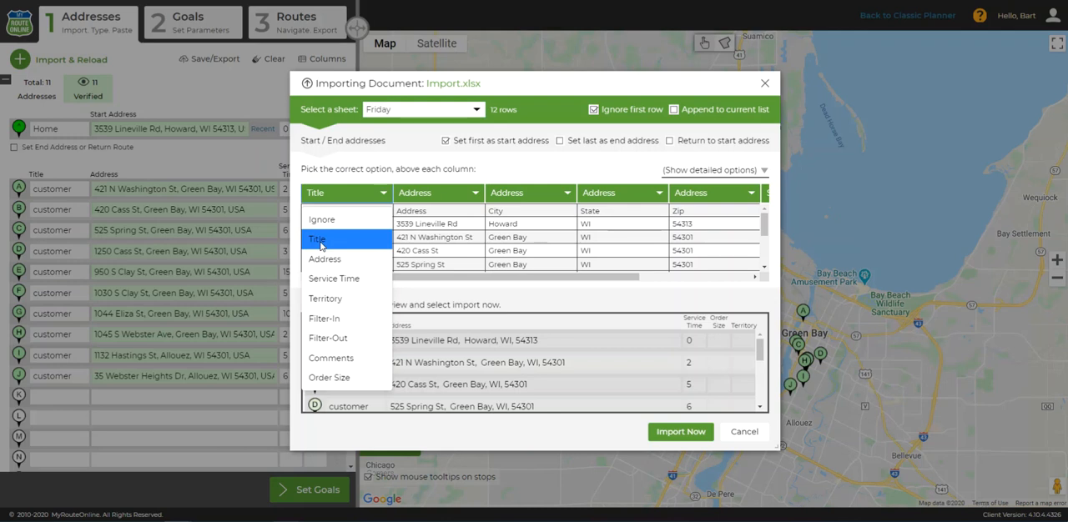
left_click(317, 240)
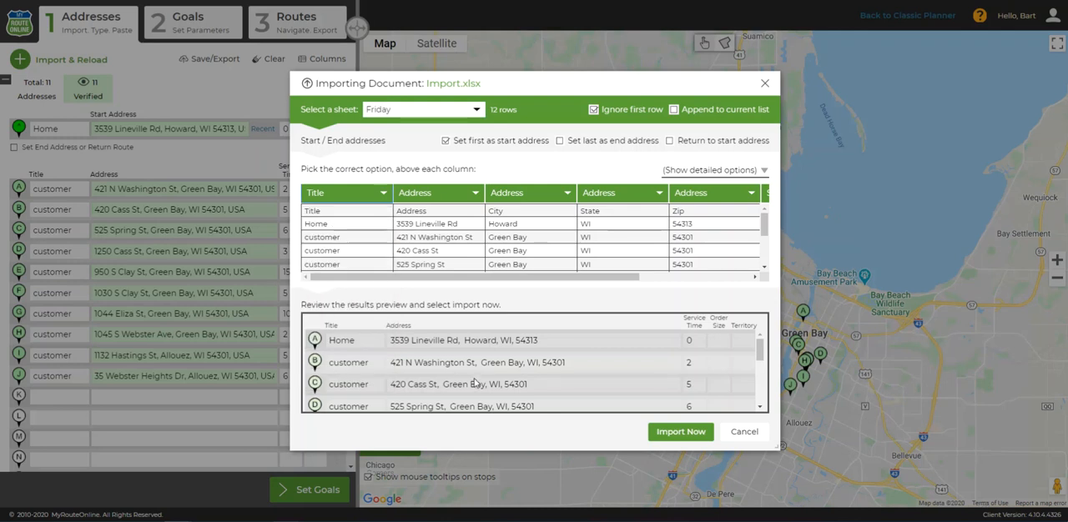
mouse_move(517, 414)
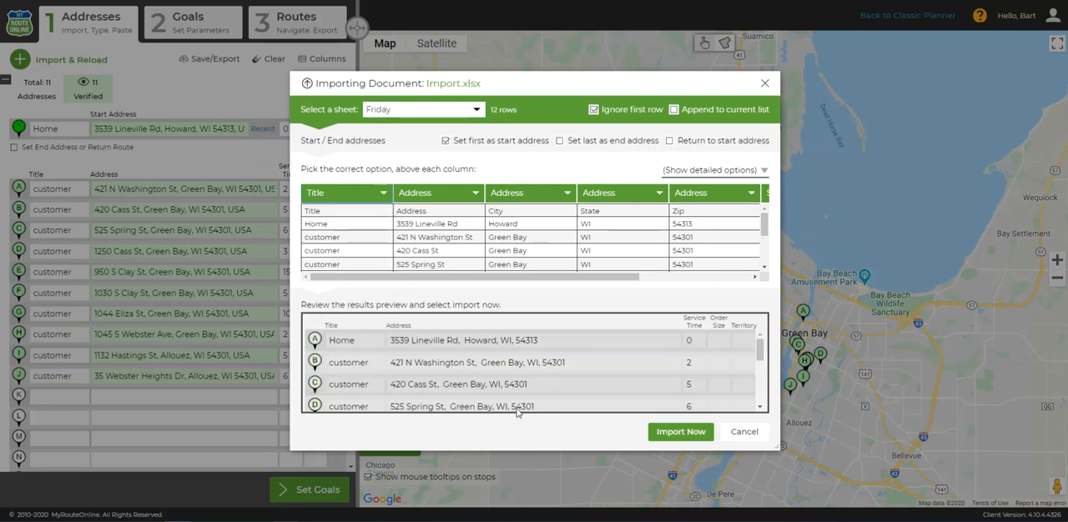
scroll("down", 3)
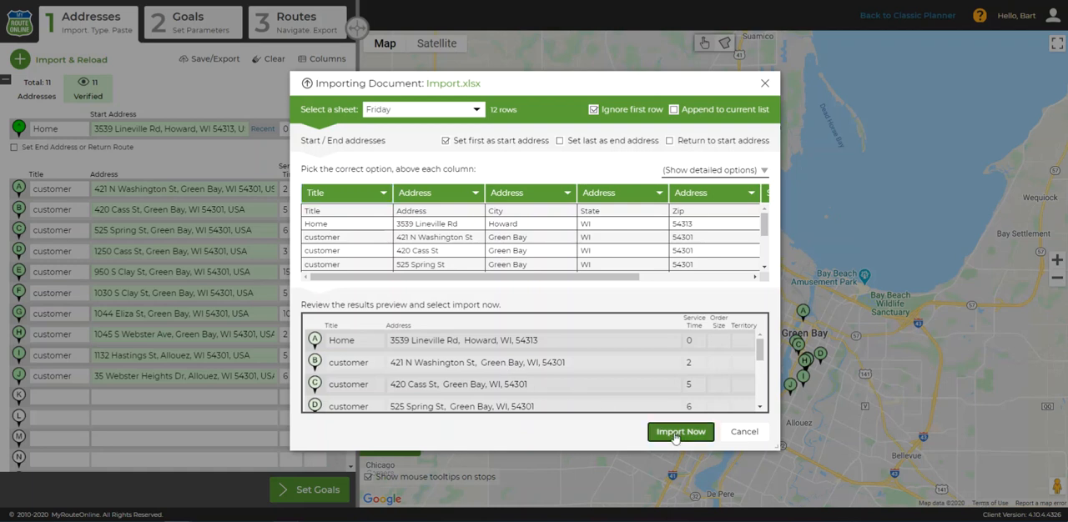
Import the previewed Friday addresses into the route list with Home as the start
left_click(681, 431)
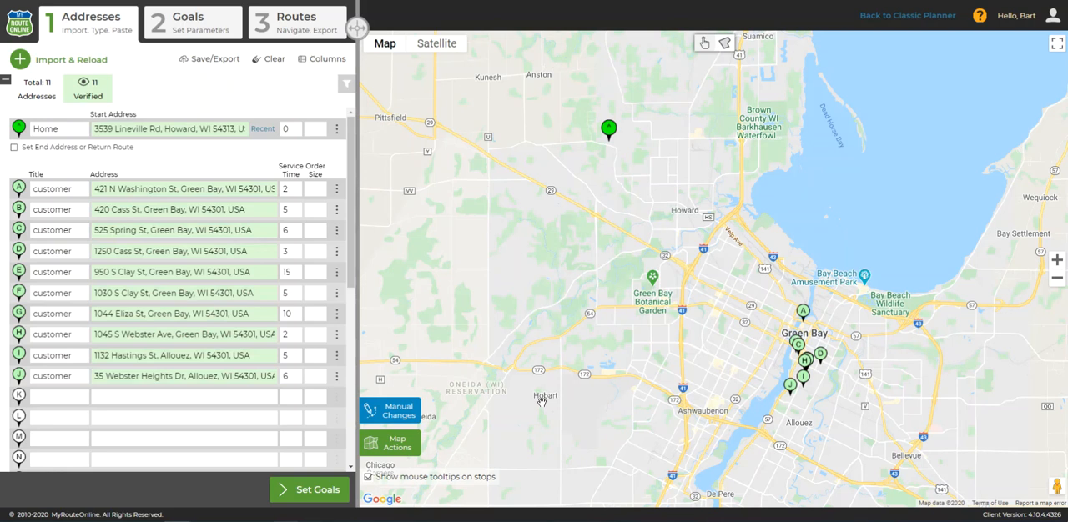
mouse_move(541, 399)
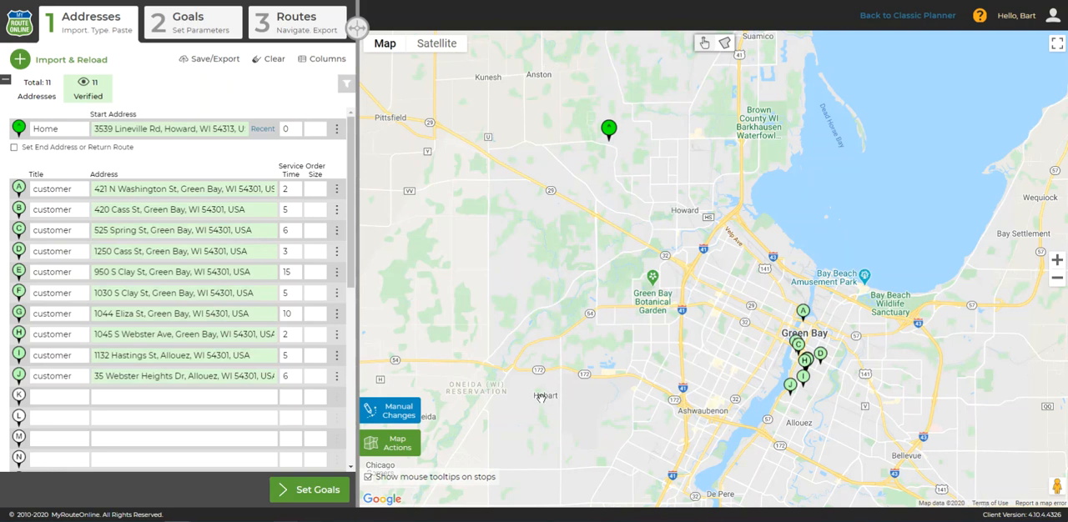